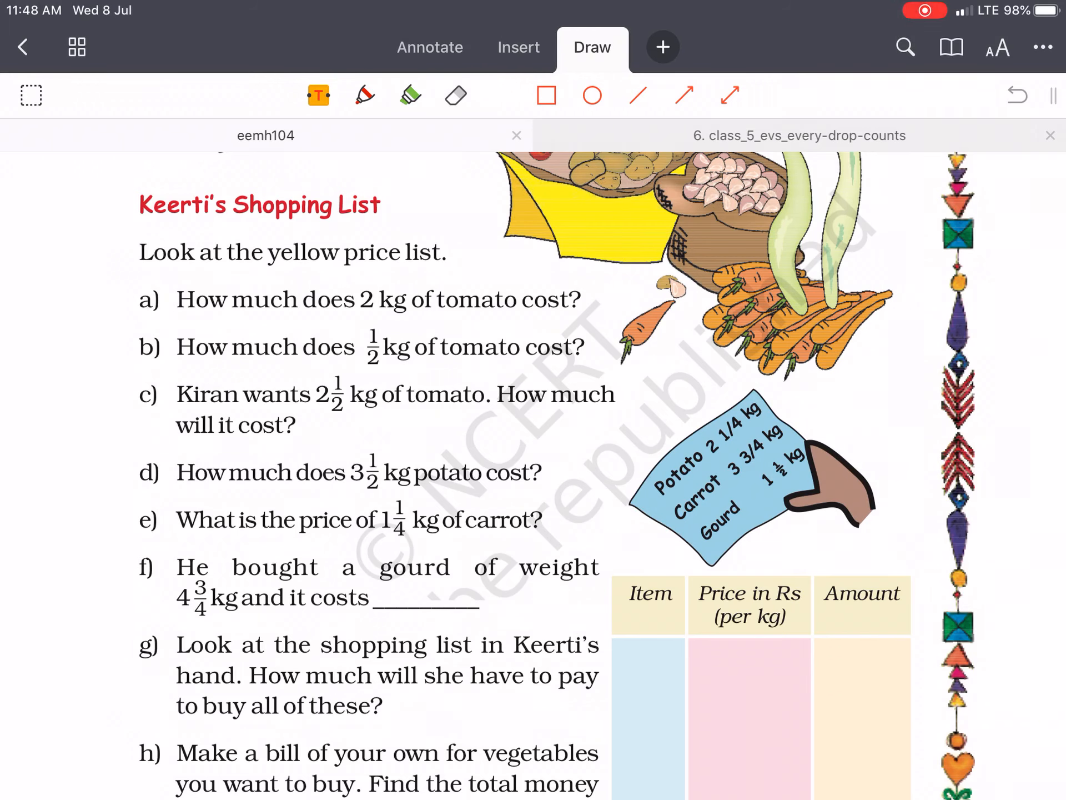
# Underline 'Look at the yellow price list' in red freehand ink.
pyautogui.click(365, 95)
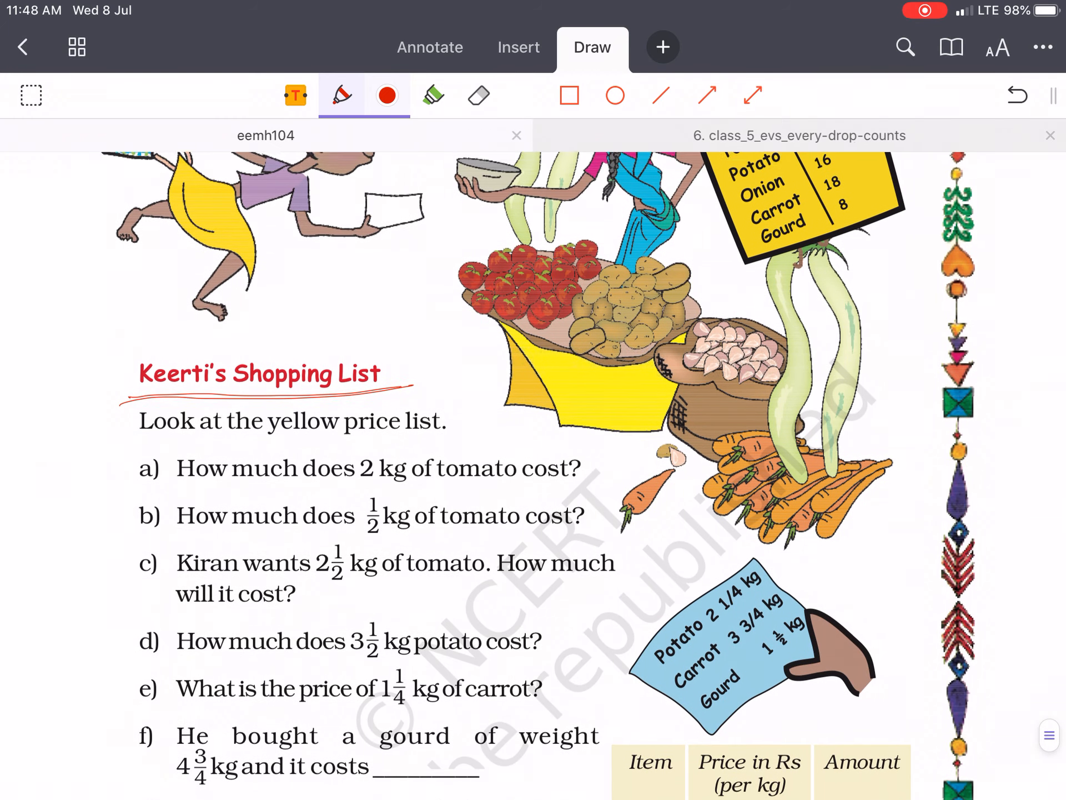
pyautogui.scroll(-3)
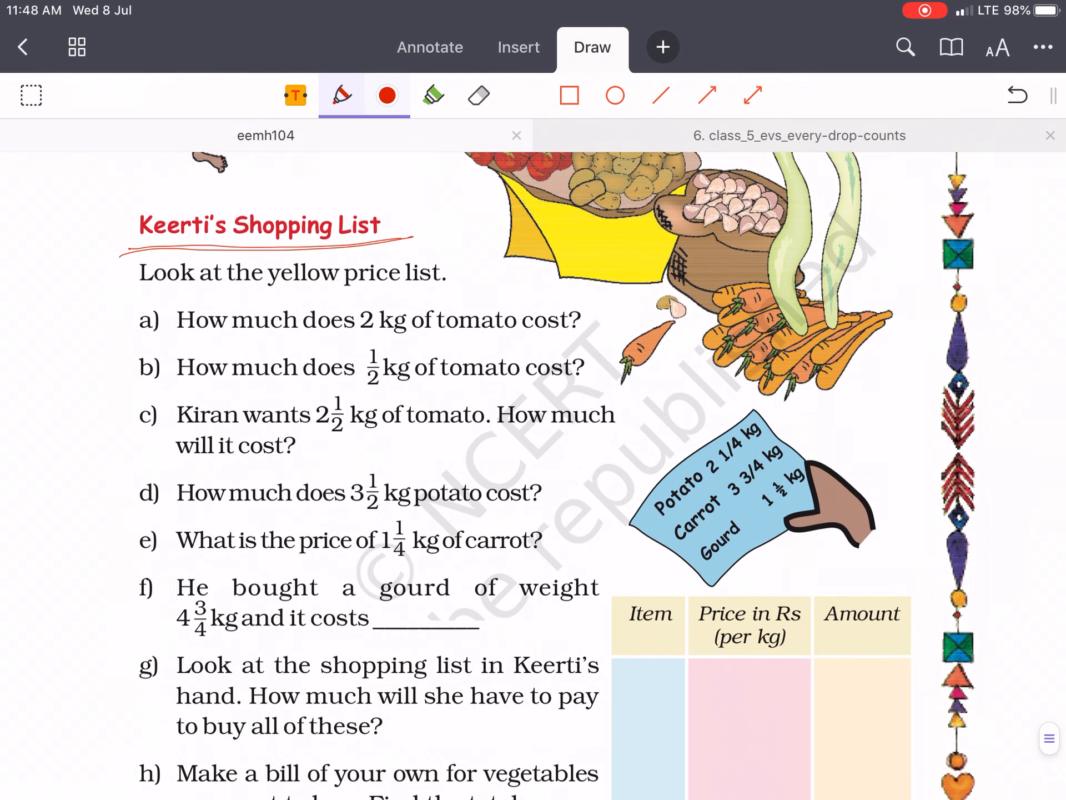
pyautogui.scroll(3)
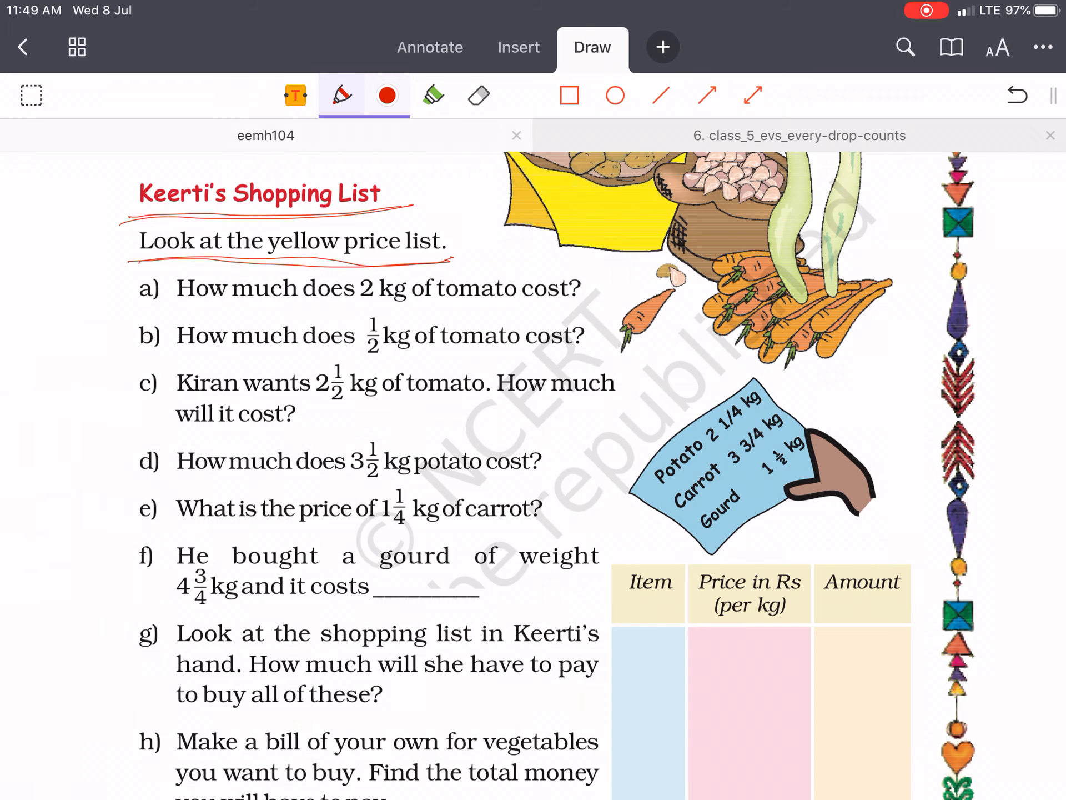
pyautogui.scroll(-3)
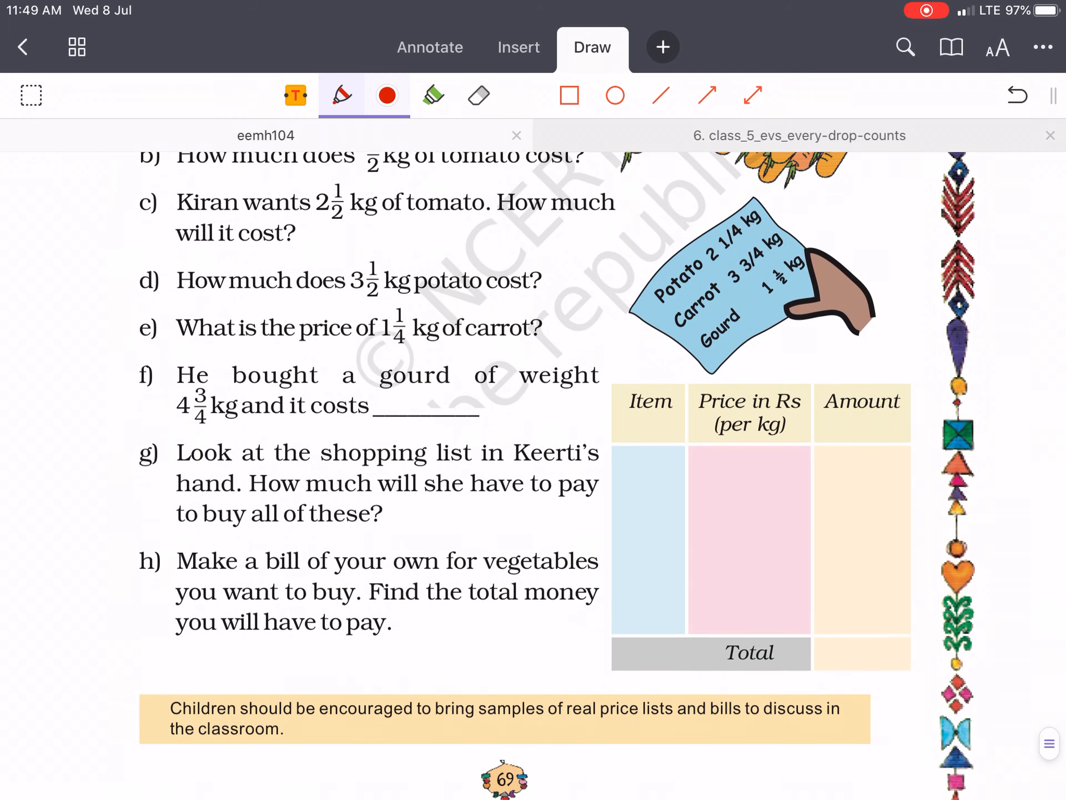
pyautogui.scroll(-3)
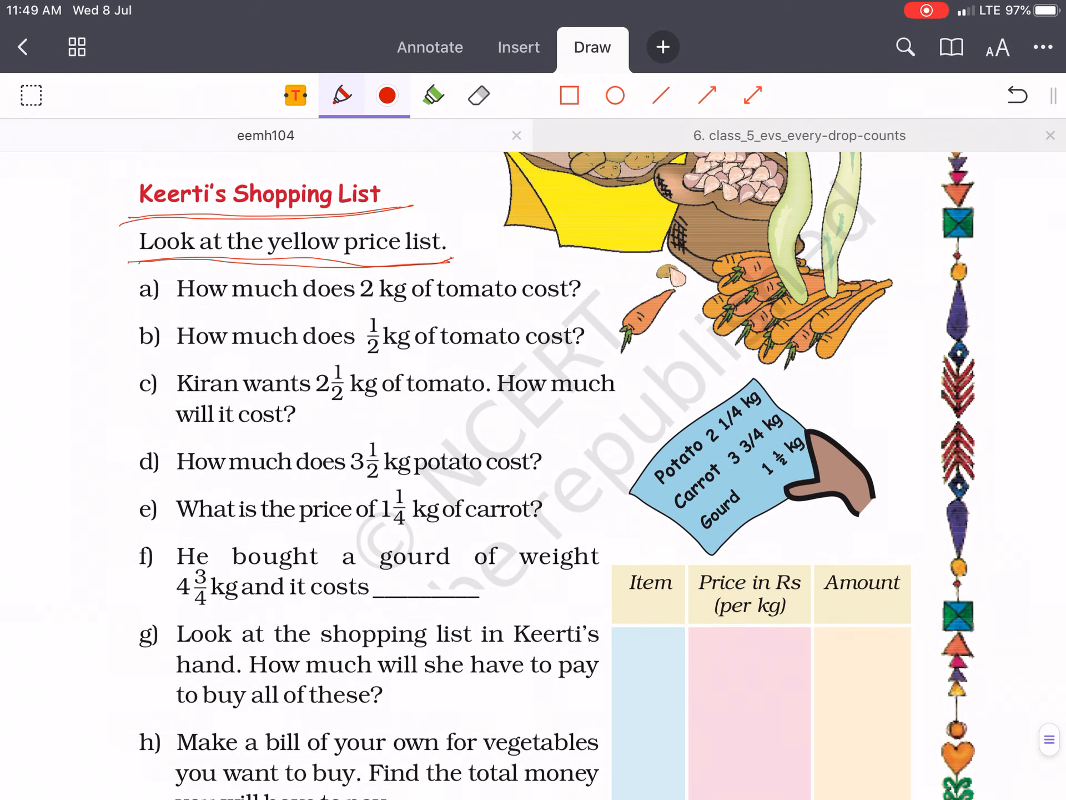
pyautogui.scroll(3)
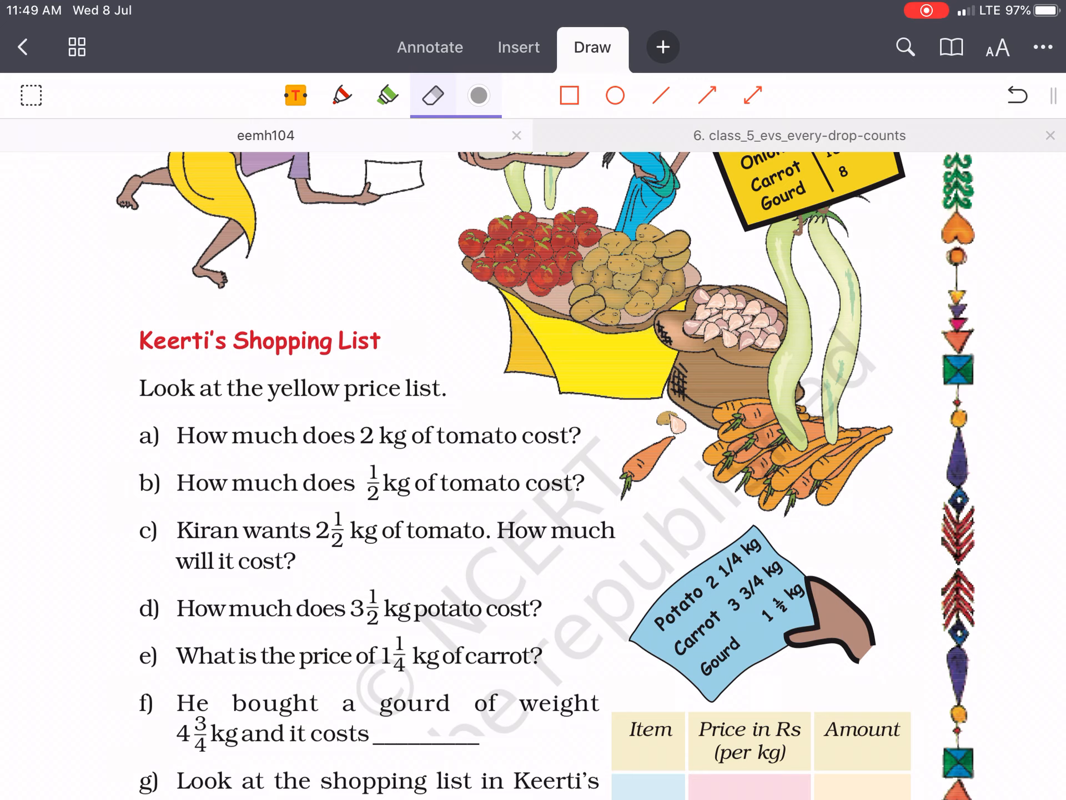
# Tick each price on the yellow price list in red and underline question a.
pyautogui.click(342, 96)
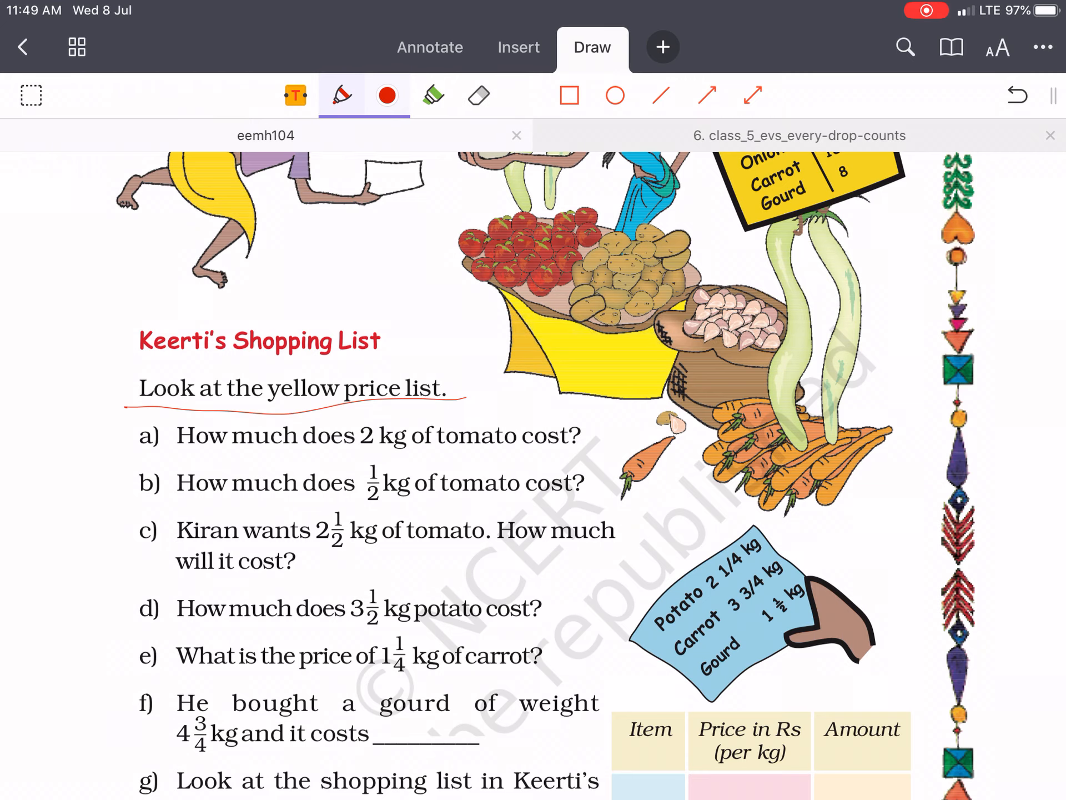
pyautogui.scroll(-3)
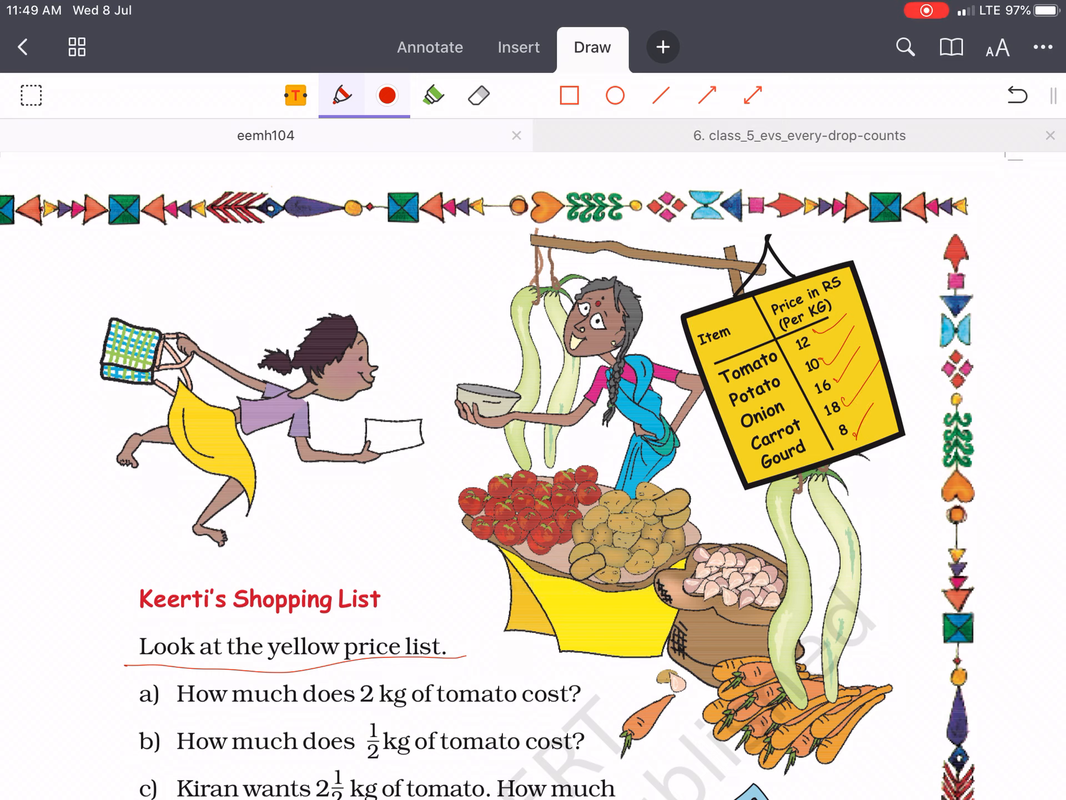
pyautogui.scroll(-3)
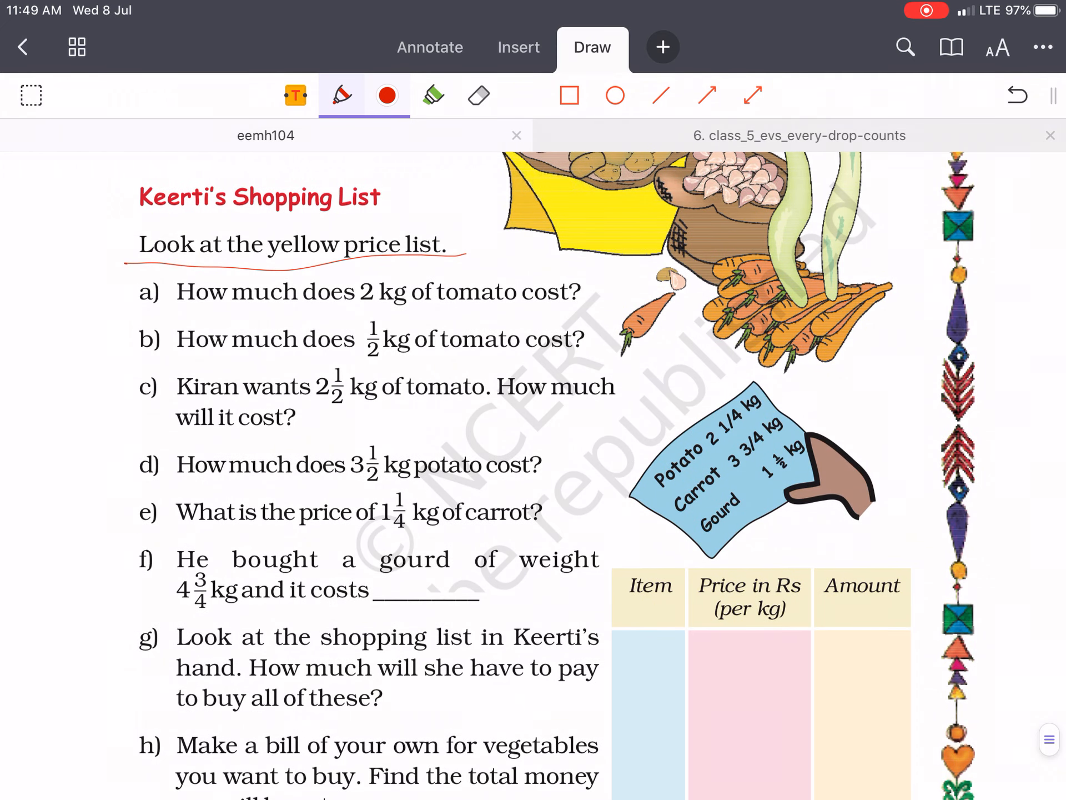
pyautogui.scroll(-3)
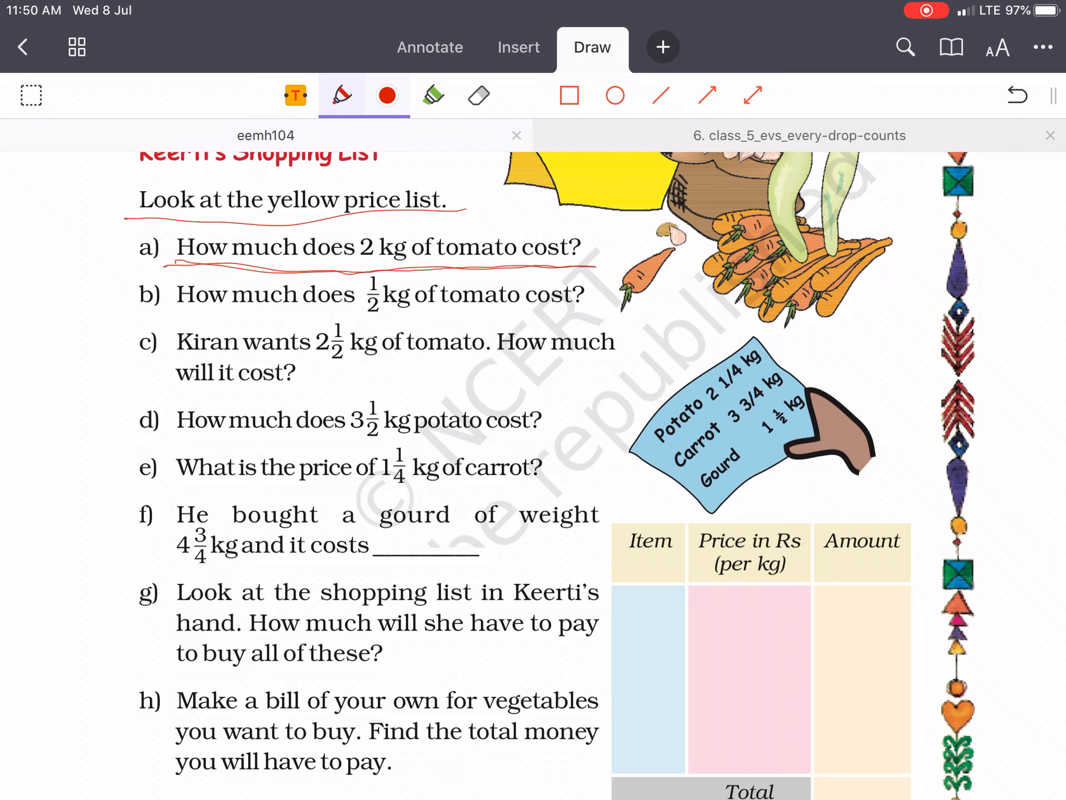
# Erase the ticks and underlines, then write 12×2=24 beside question a and underline question b.
pyautogui.click(432, 95)
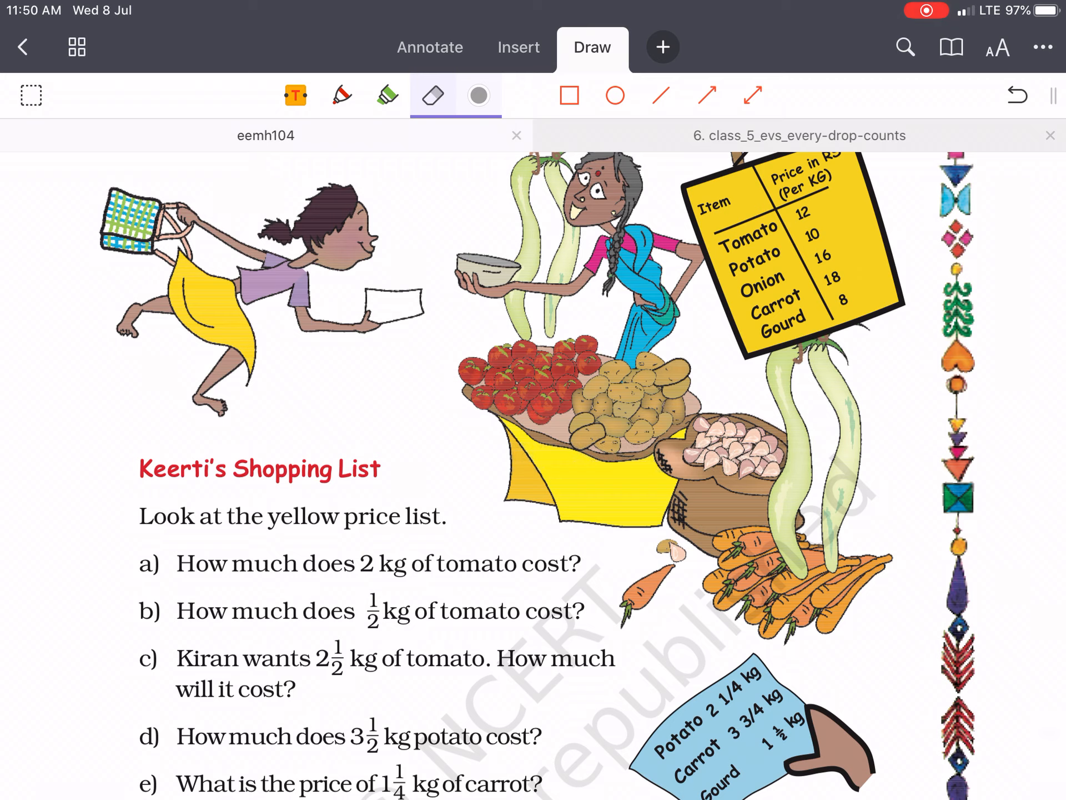
pyautogui.click(342, 95)
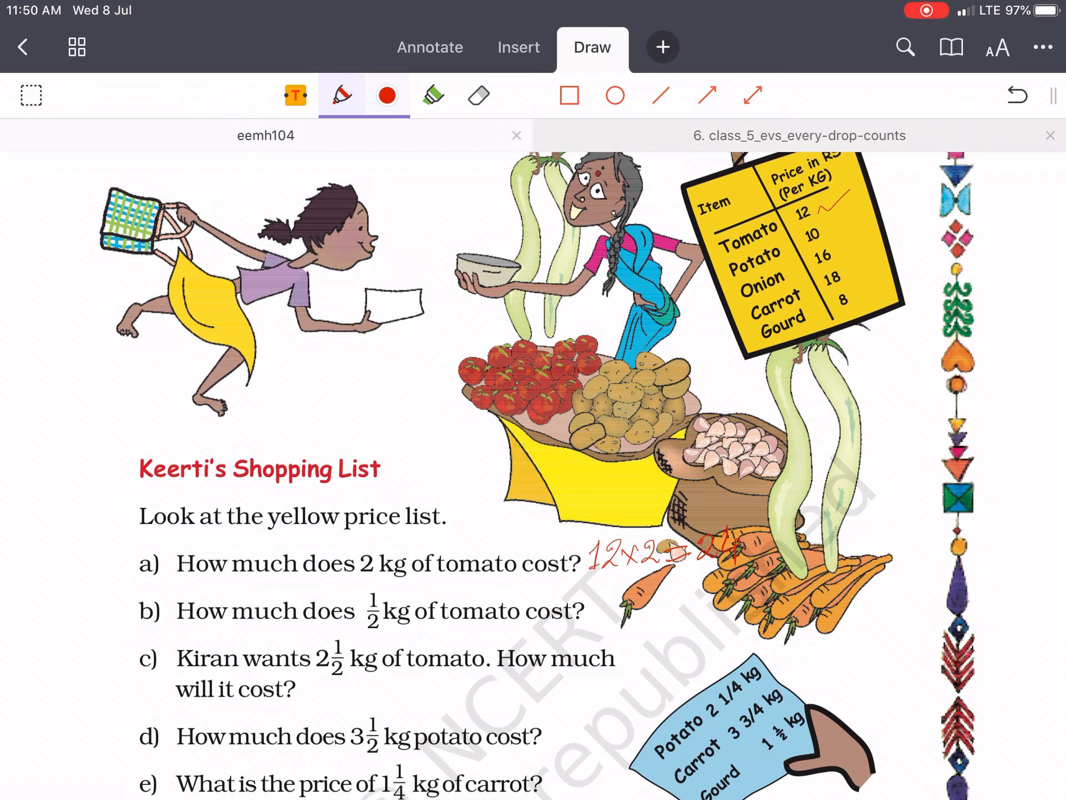
pyautogui.scroll(-3)
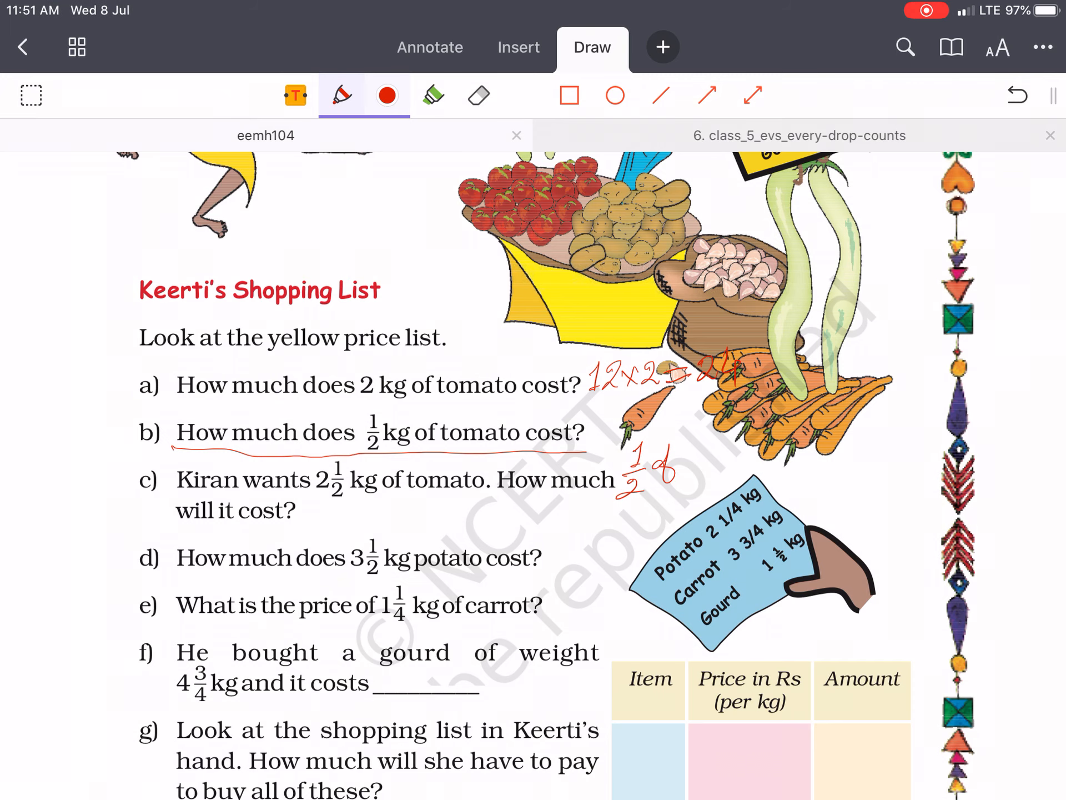
# Write ½×12=6 for b, underline question c, circle 2½ and start 5/2×12 = Rs.
pyautogui.scroll(3)
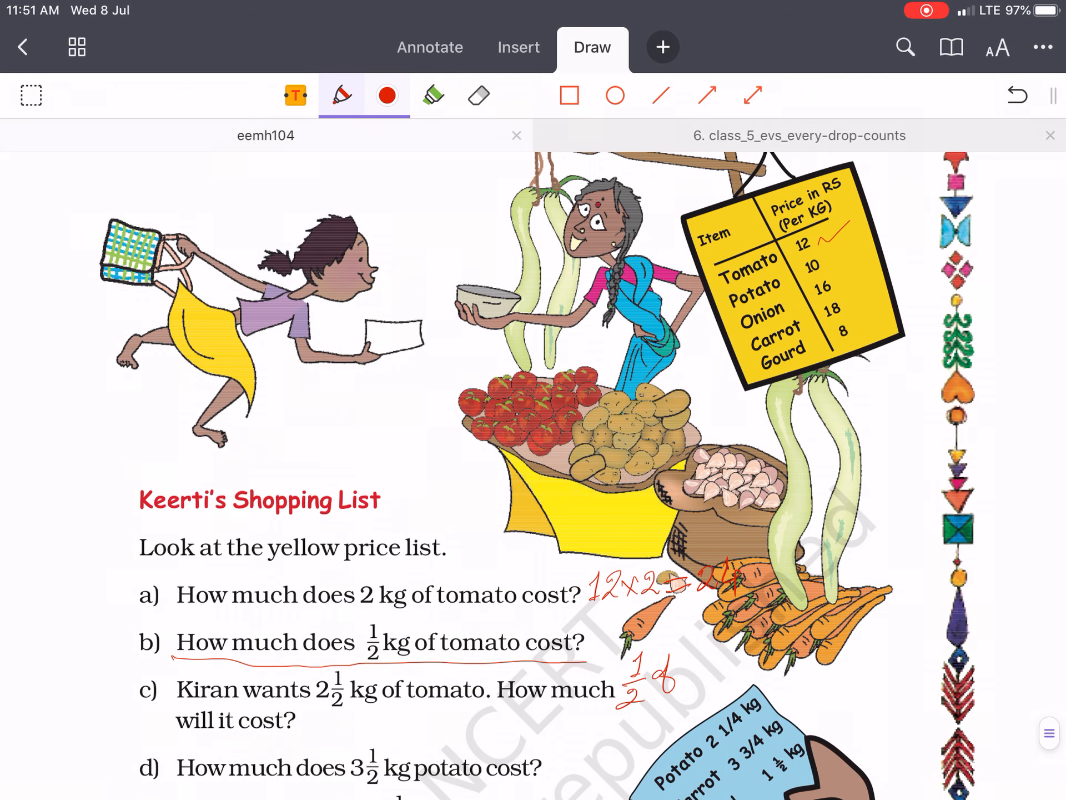
pyautogui.scroll(-3)
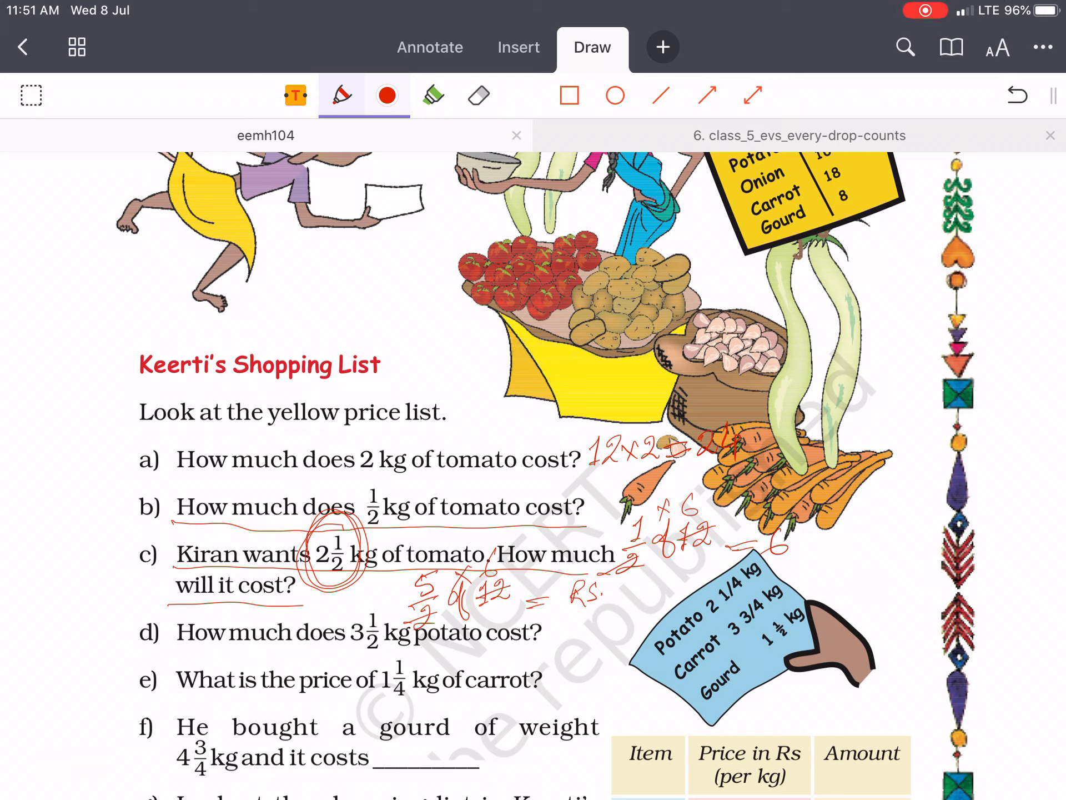
# Answer c as Rs 30, work out d as Rs 35 and e as Rs 22.5 with fractions circled.
pyautogui.write('30')
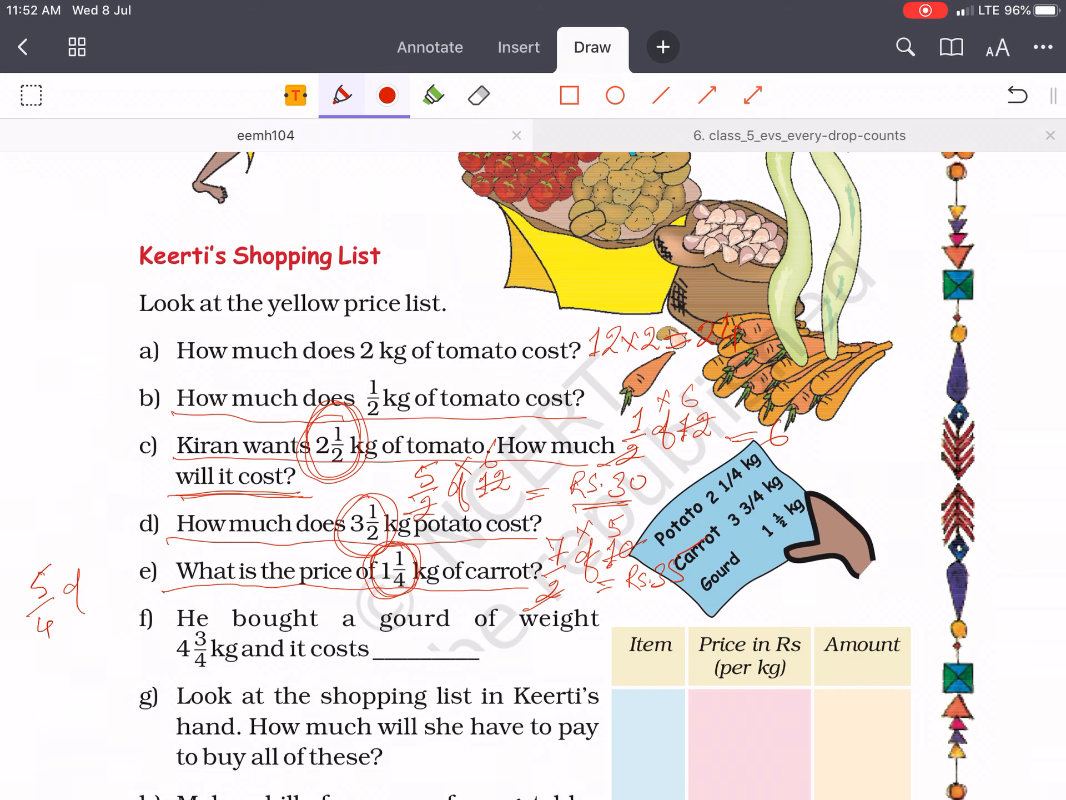
pyautogui.scroll(-3)
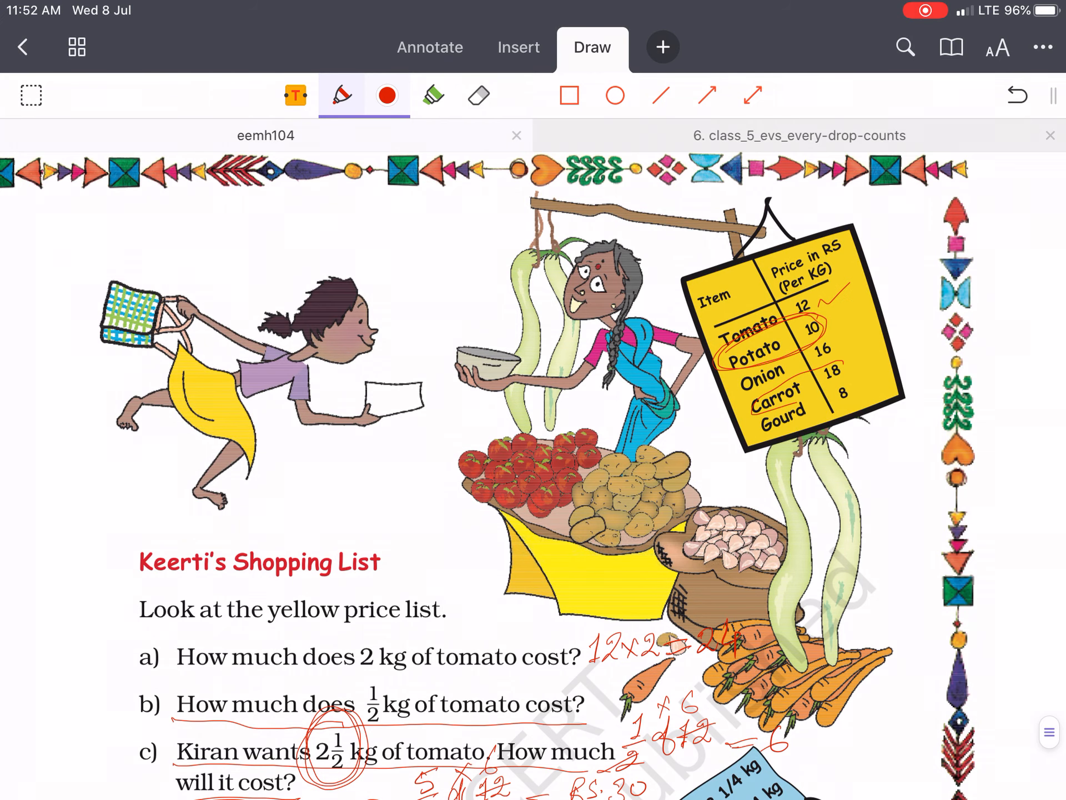
pyautogui.scroll(-3)
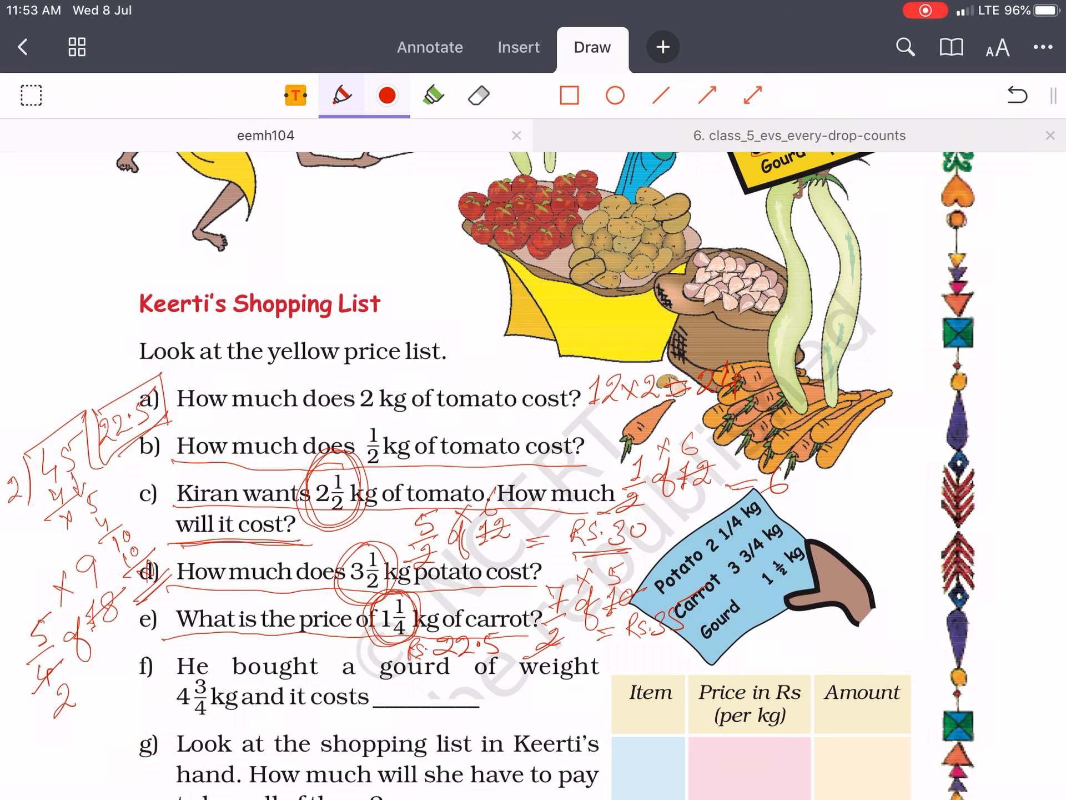
# Underline question f in red and write 19/4 × 8 on its answer line.
pyautogui.scroll(-3)
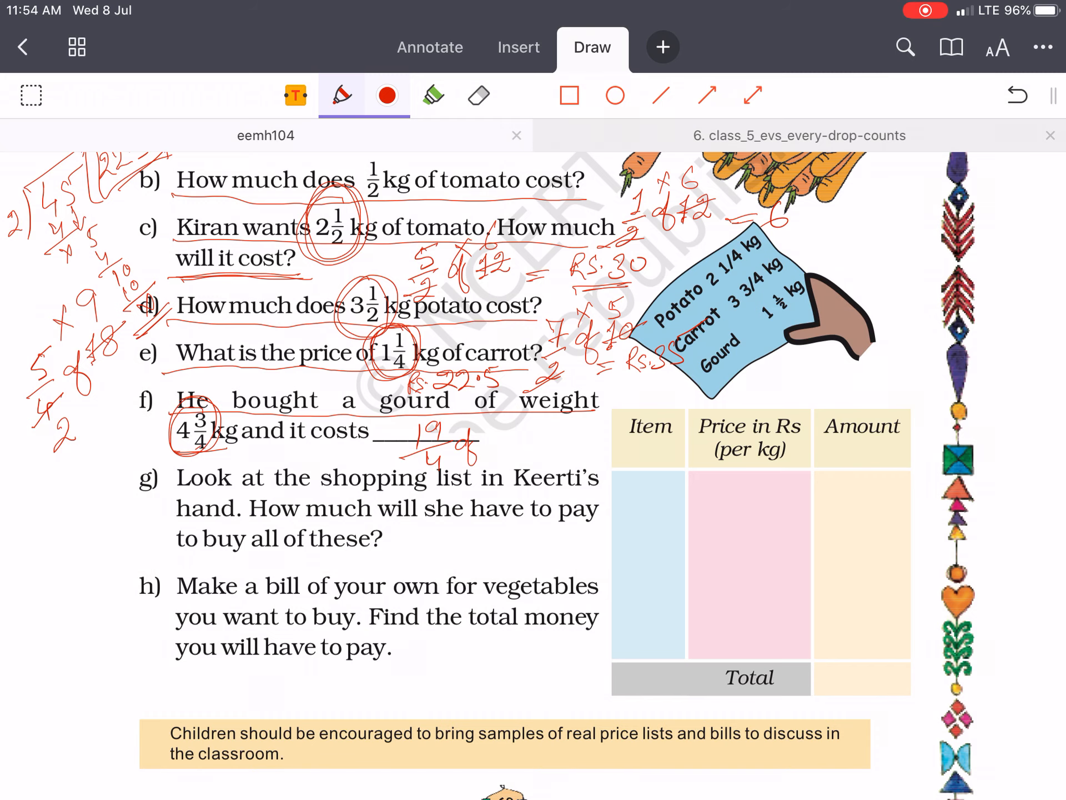
pyautogui.scroll(3)
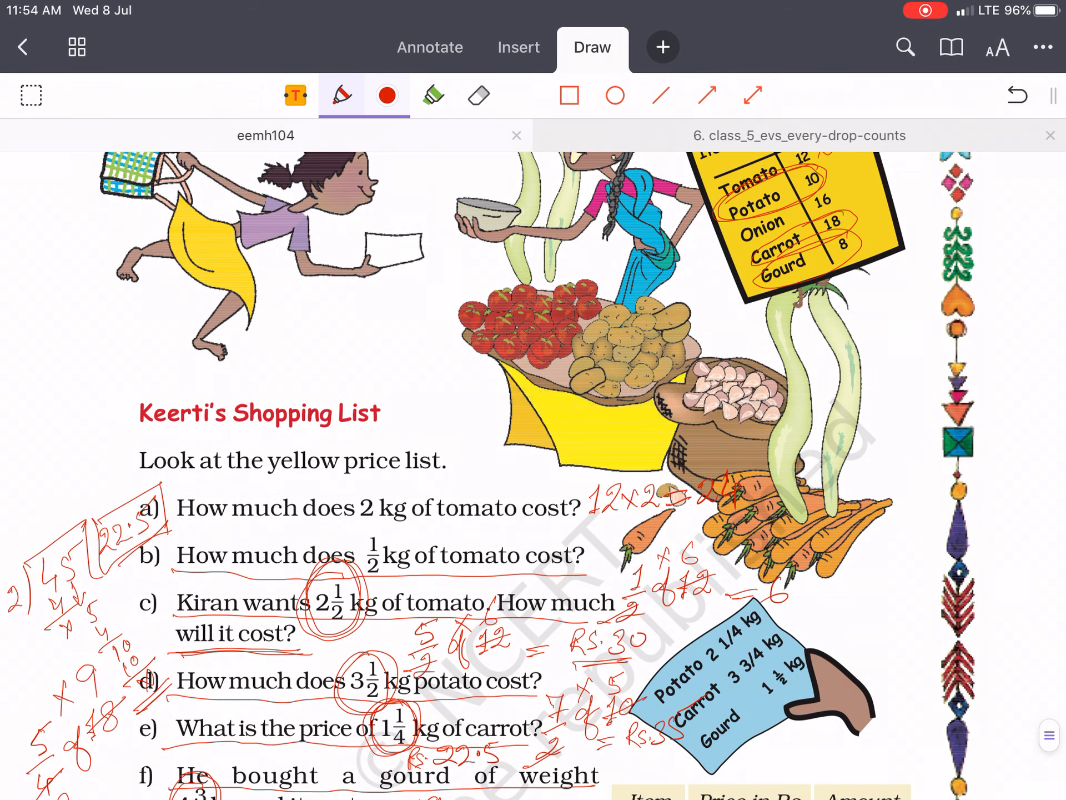
pyautogui.scroll(-3)
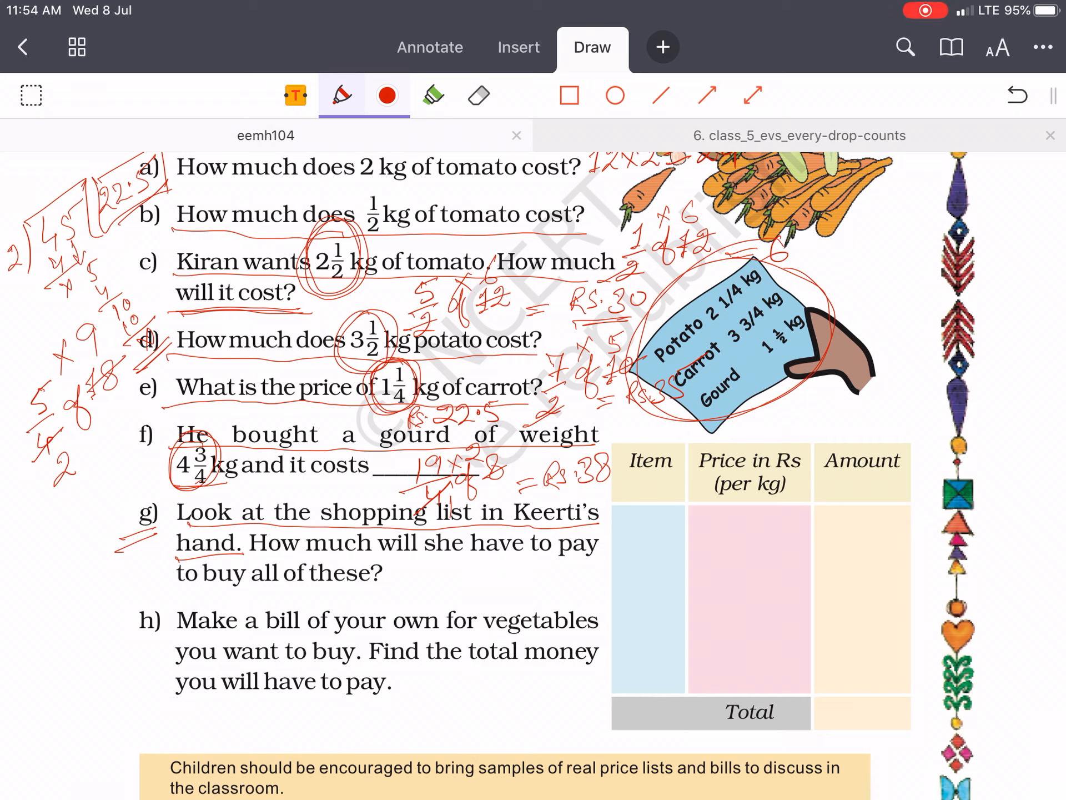
# Write = Rs 38 for f, circle the shopping list, and highlight it and question g in green.
pyautogui.click(387, 95)
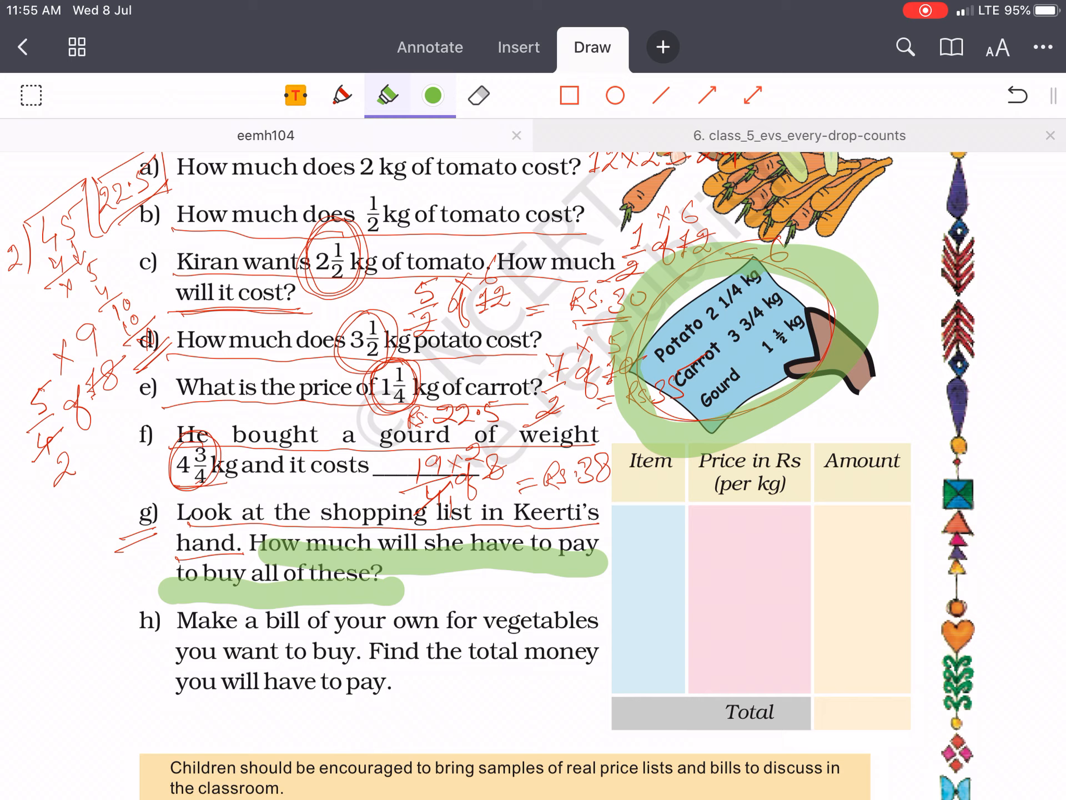
pyautogui.click(341, 95)
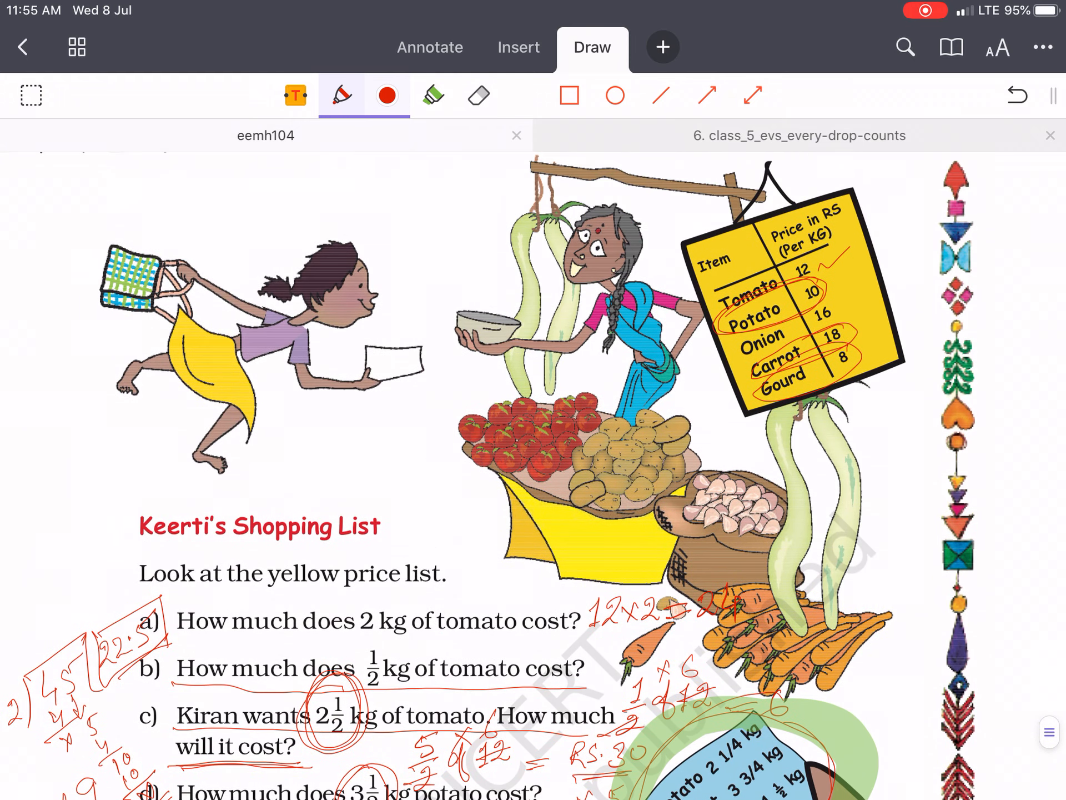
# Fill the bill table with Potato 10 and Carrot 18, working 9/4×10 = 22.5 and 15/4×18.
pyautogui.scroll(-3)
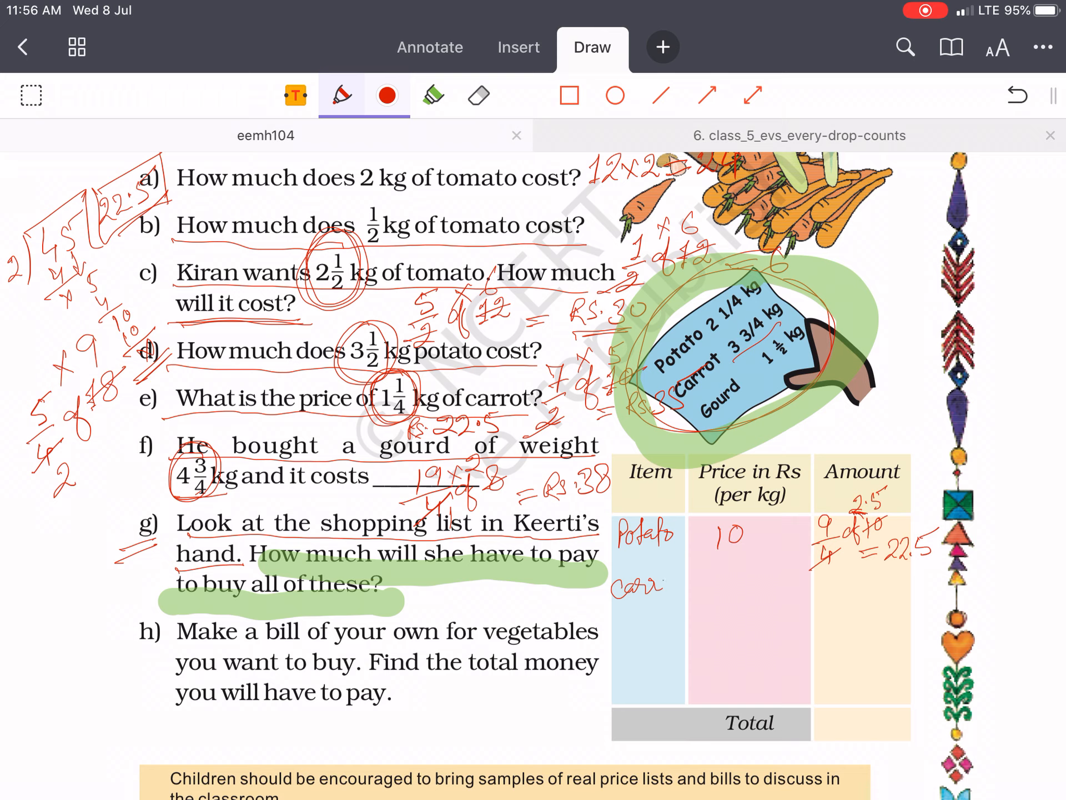
pyautogui.write('ot')
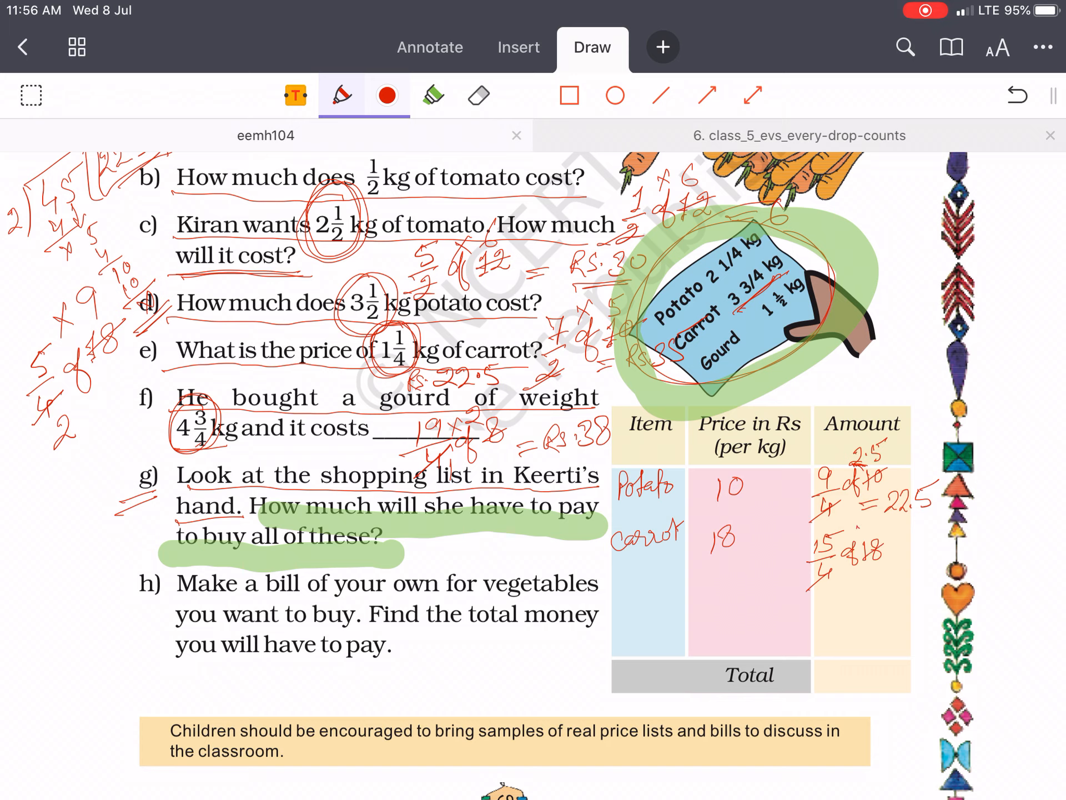
pyautogui.click(873, 529)
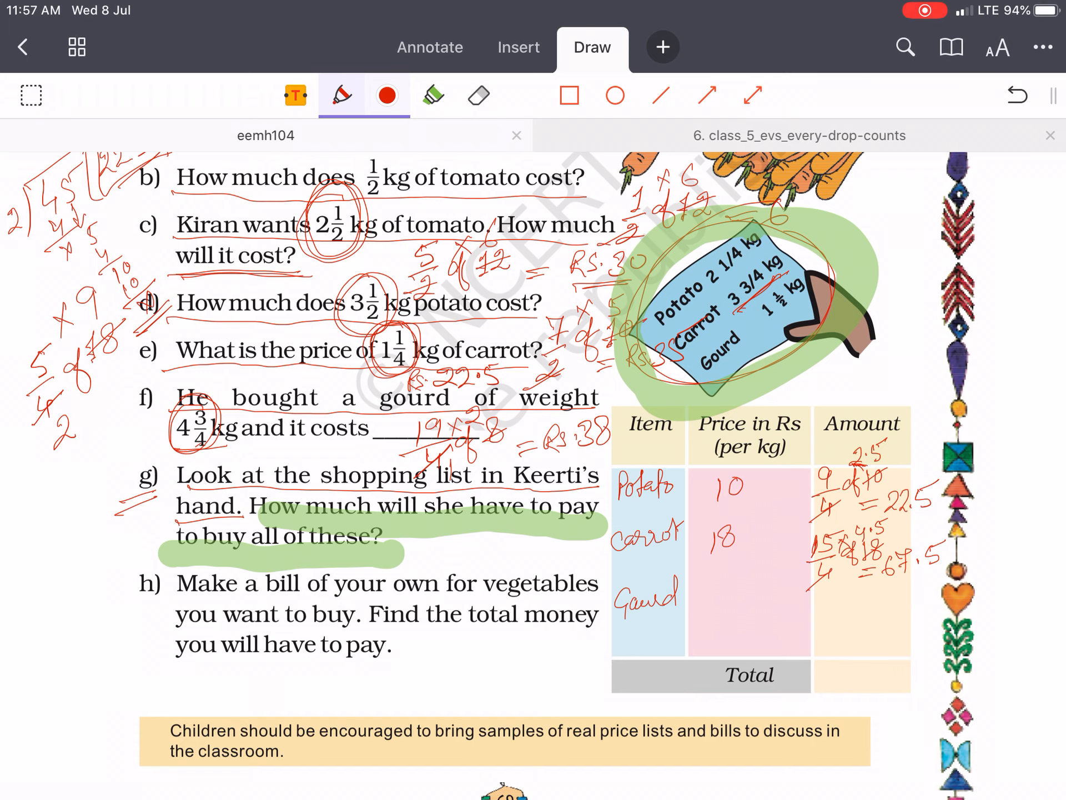
# Write carrot's amount 67.5, add the Gourd row at price 8 and begin 3/2 × 8.
pyautogui.scroll(3)
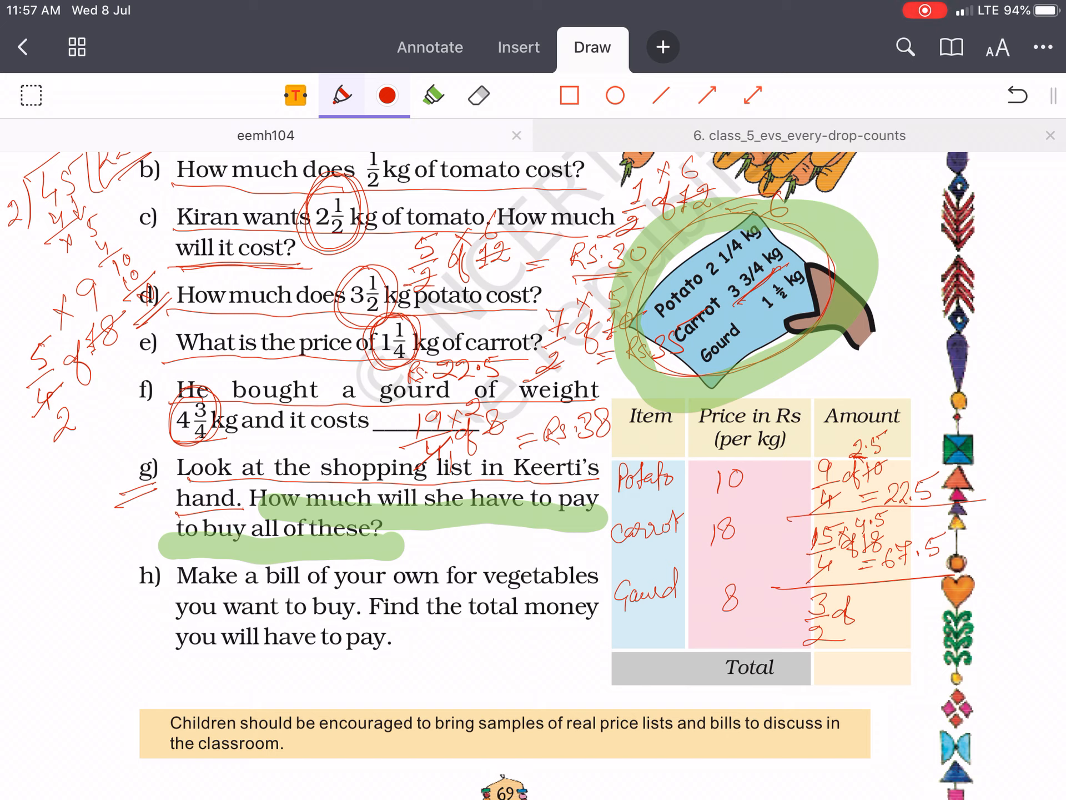
pyautogui.click(853, 606)
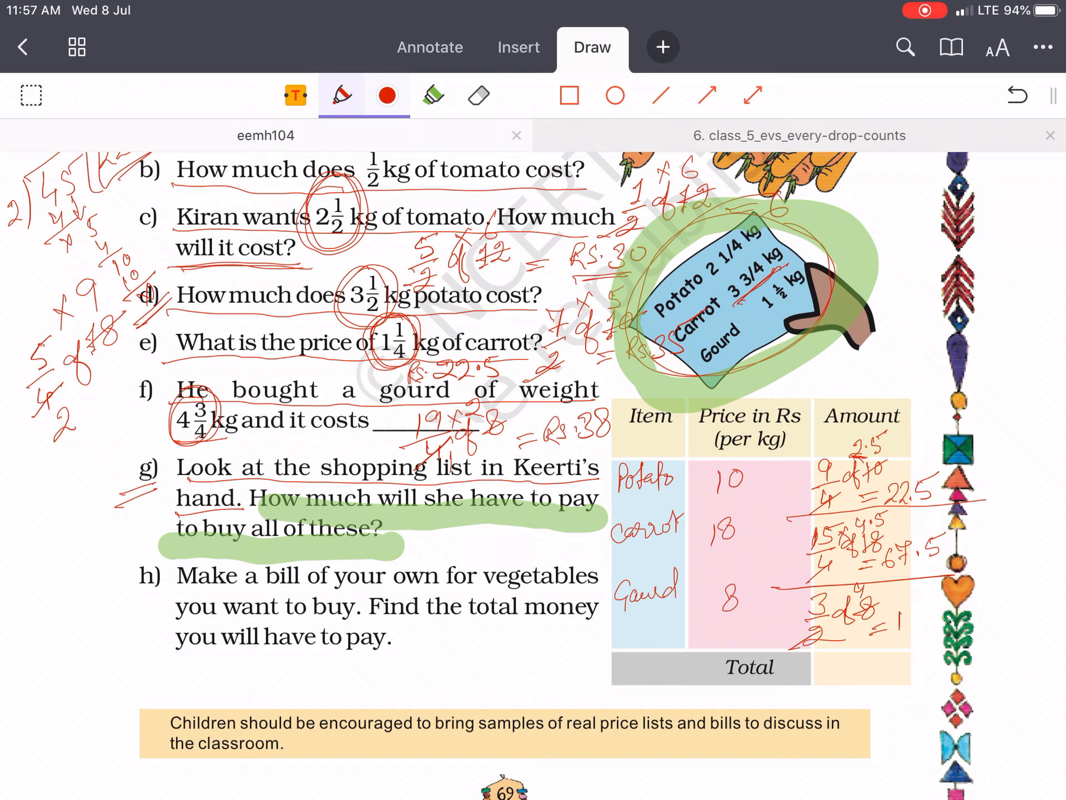
pyautogui.write('2')
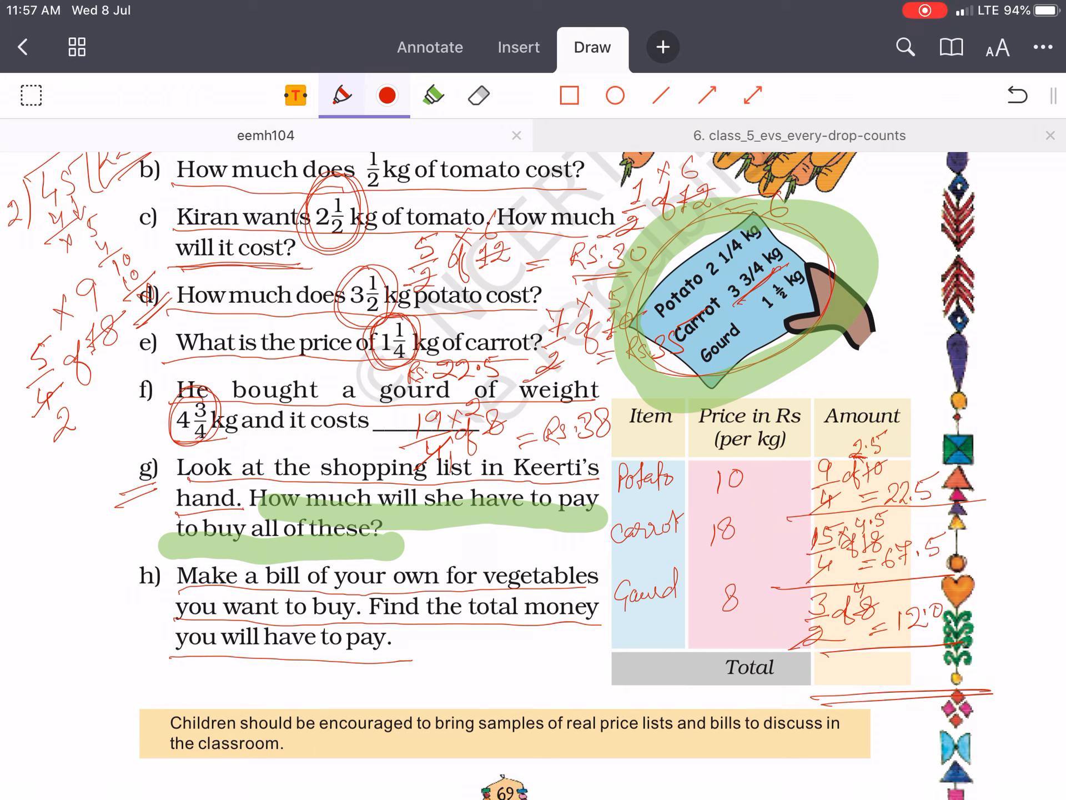
# Write gourd's amount 12.0 and the Rs 102.0 total, underline h, and ring the table in green.
pyautogui.click(931, 669)
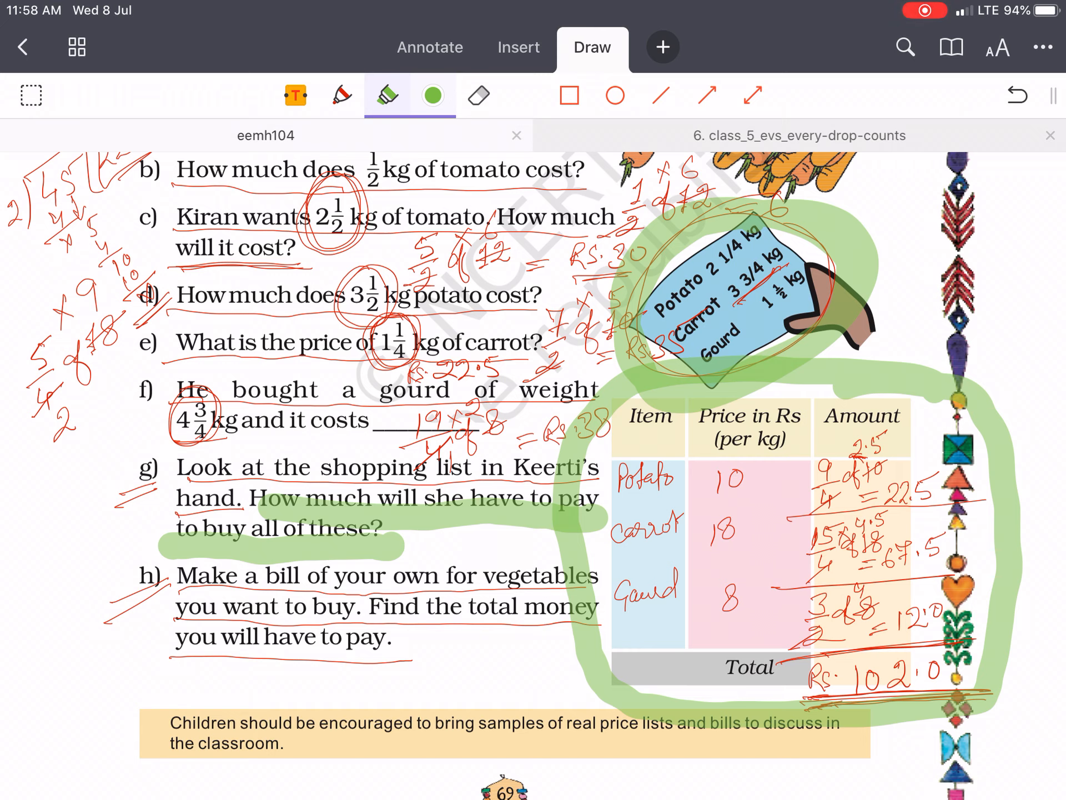
pyautogui.scroll(3)
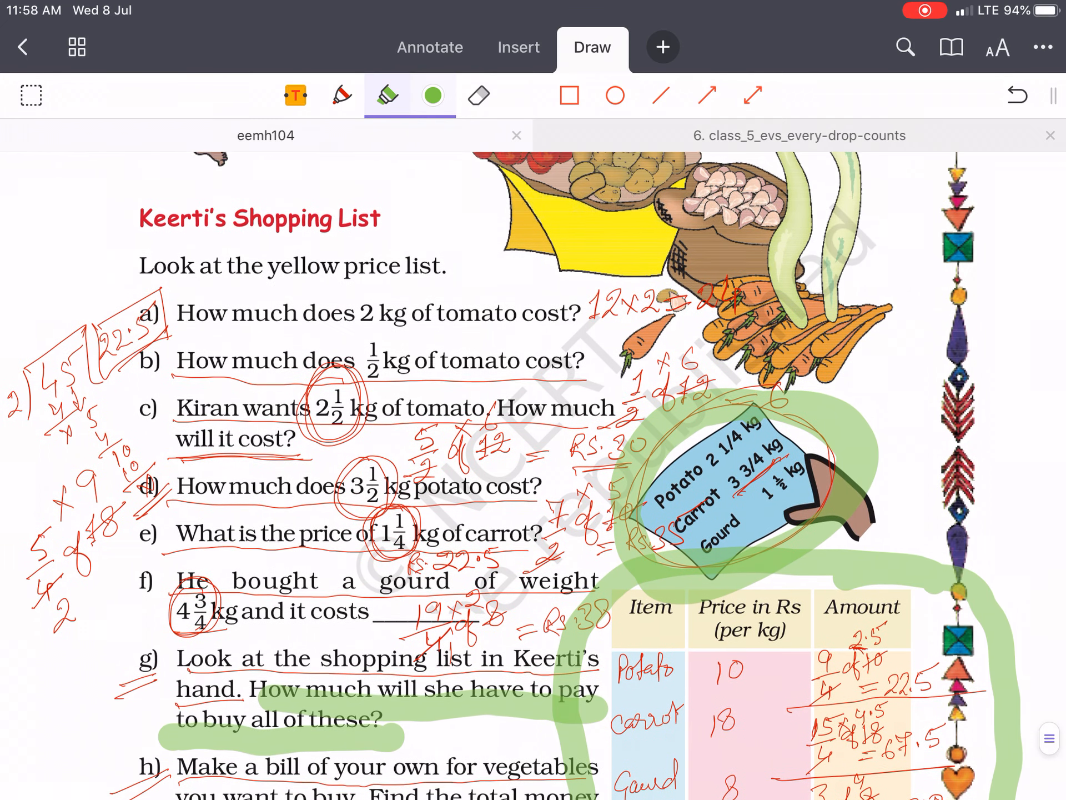
pyautogui.scroll(-3)
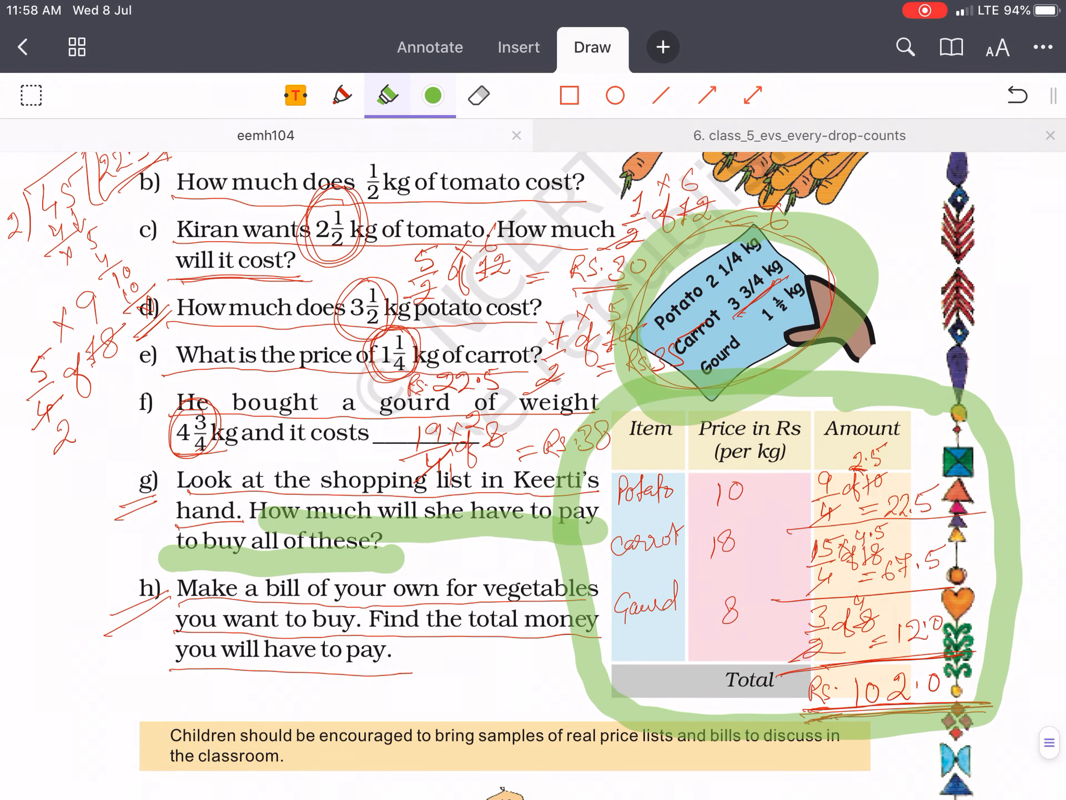